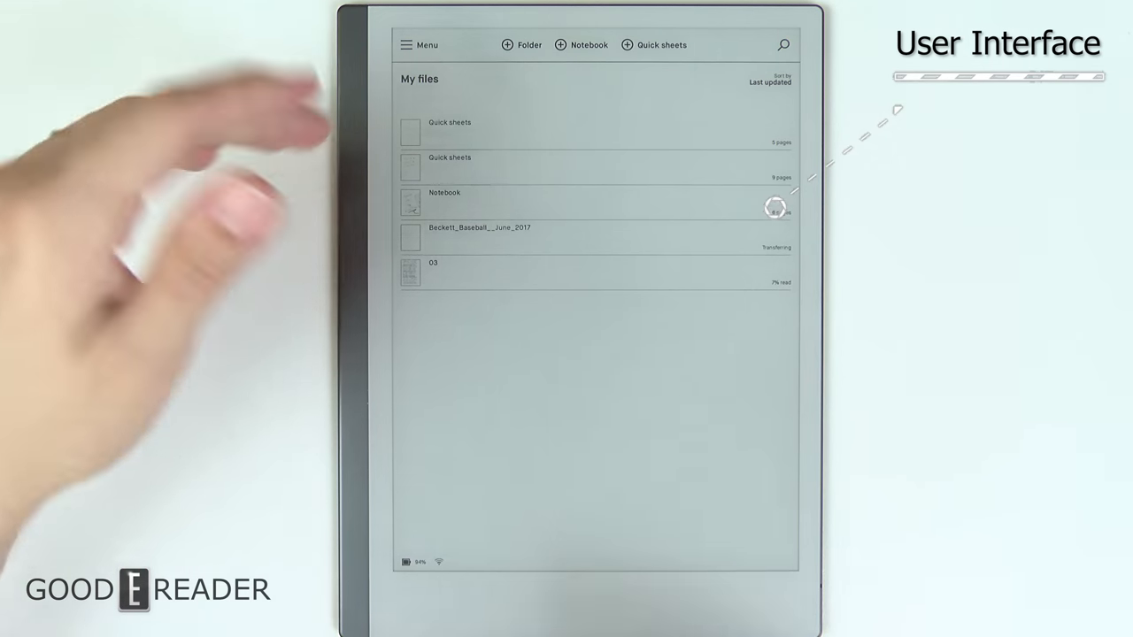
Step: Switch My files to the thumbnail grid view, then open Device Settings
left_click(416, 44)
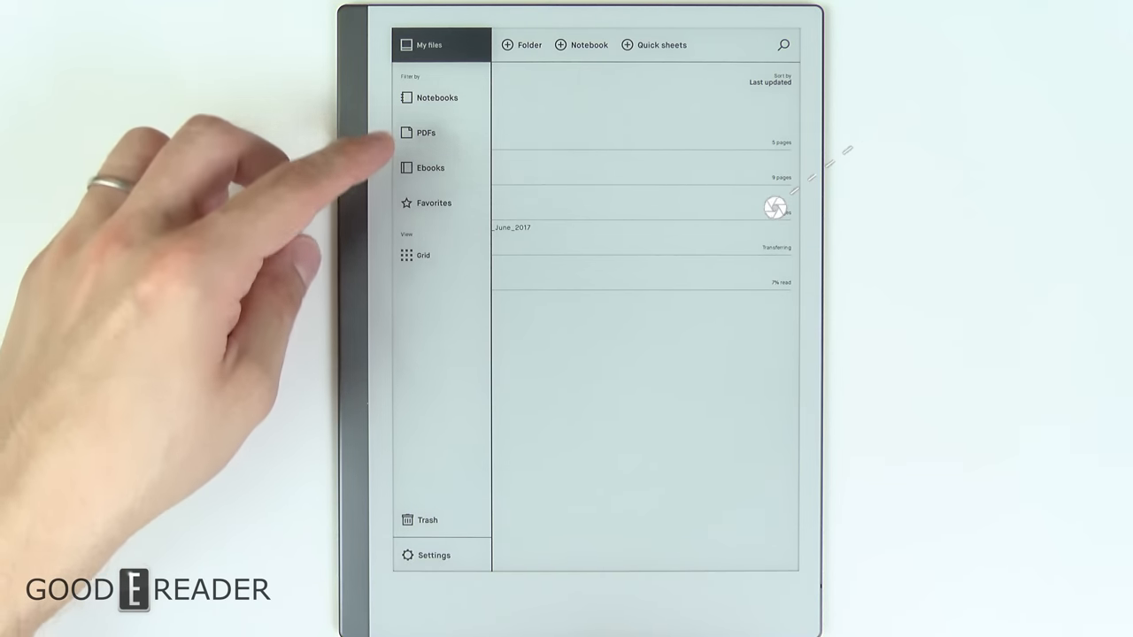
left_click(406, 44)
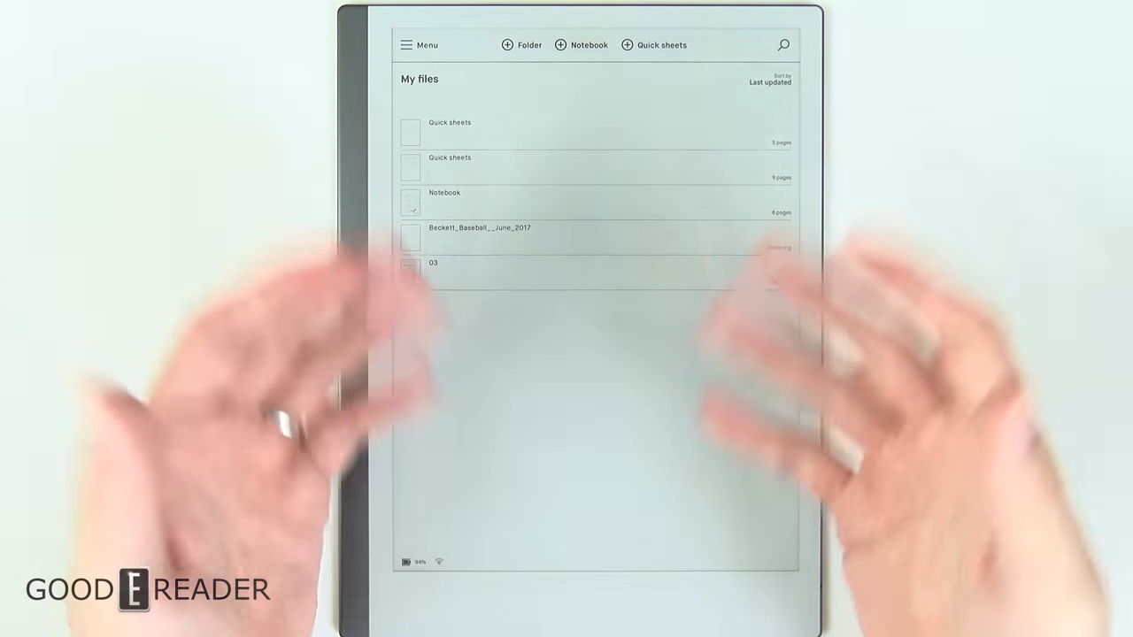
left_click(418, 44)
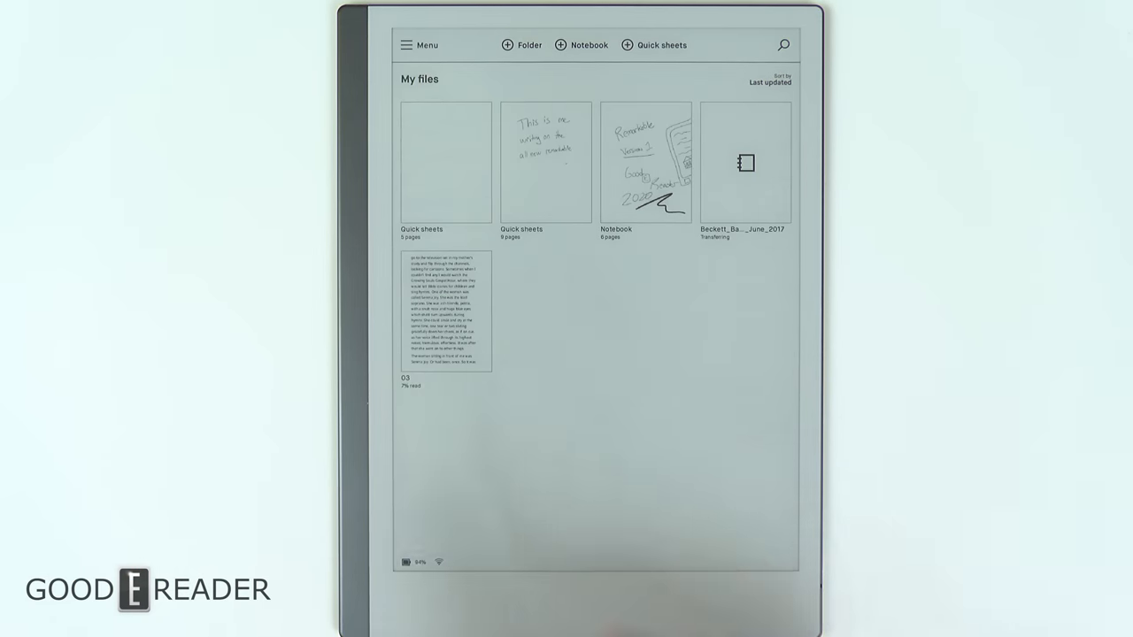
left_click(419, 44)
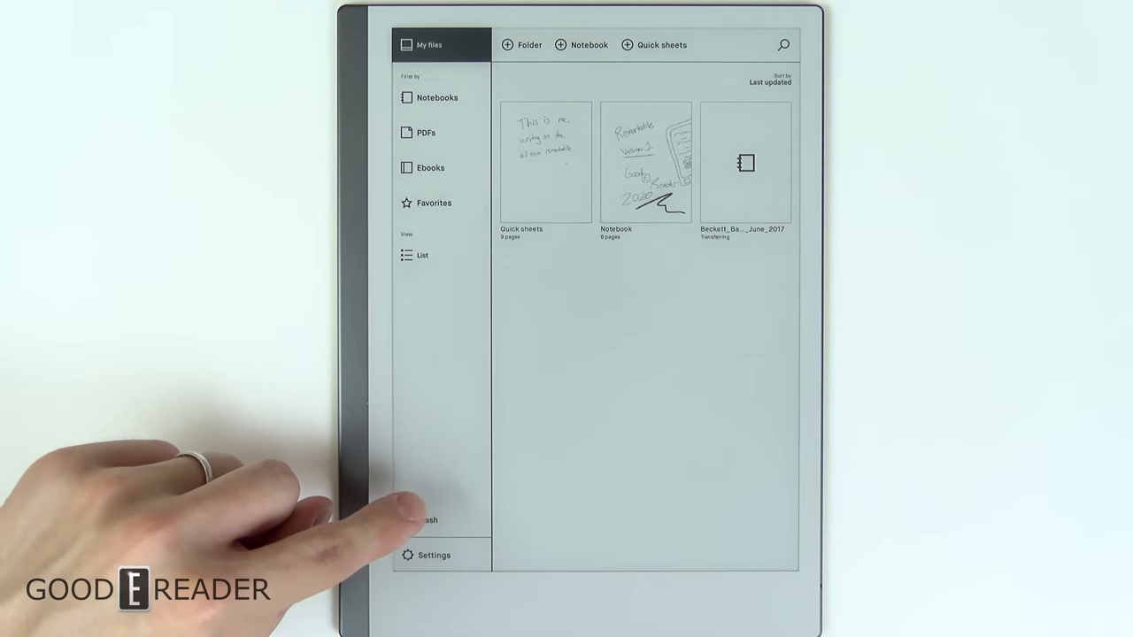
left_click(434, 555)
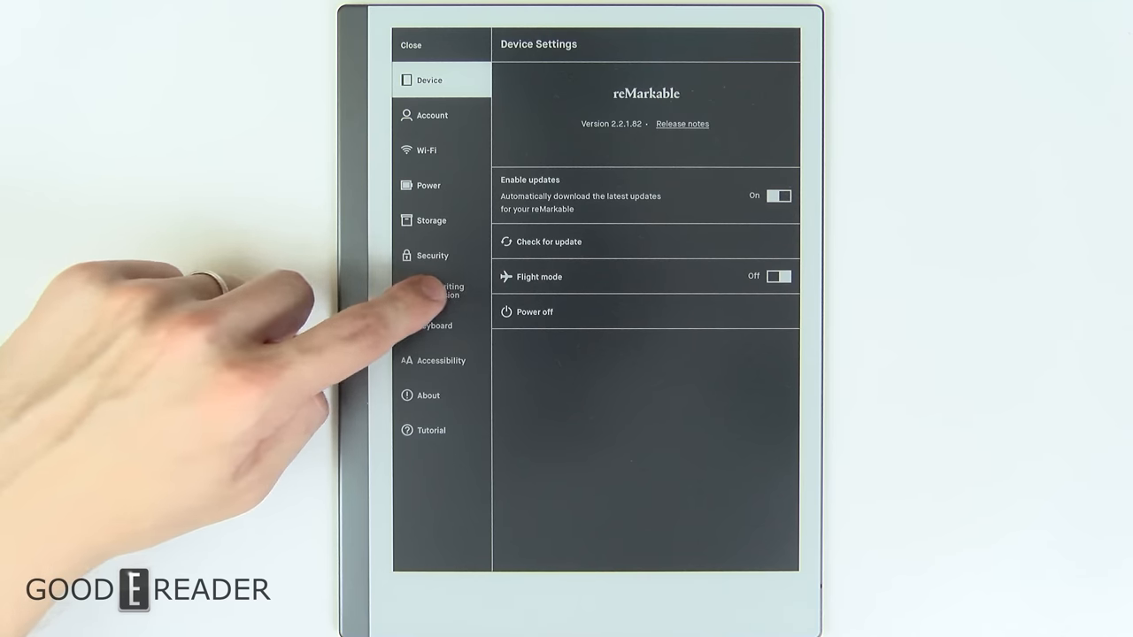
Step: Browse Handwriting Conversion (English - United States), Keyboard and Accessibility settings, then close settings
left_click(441, 290)
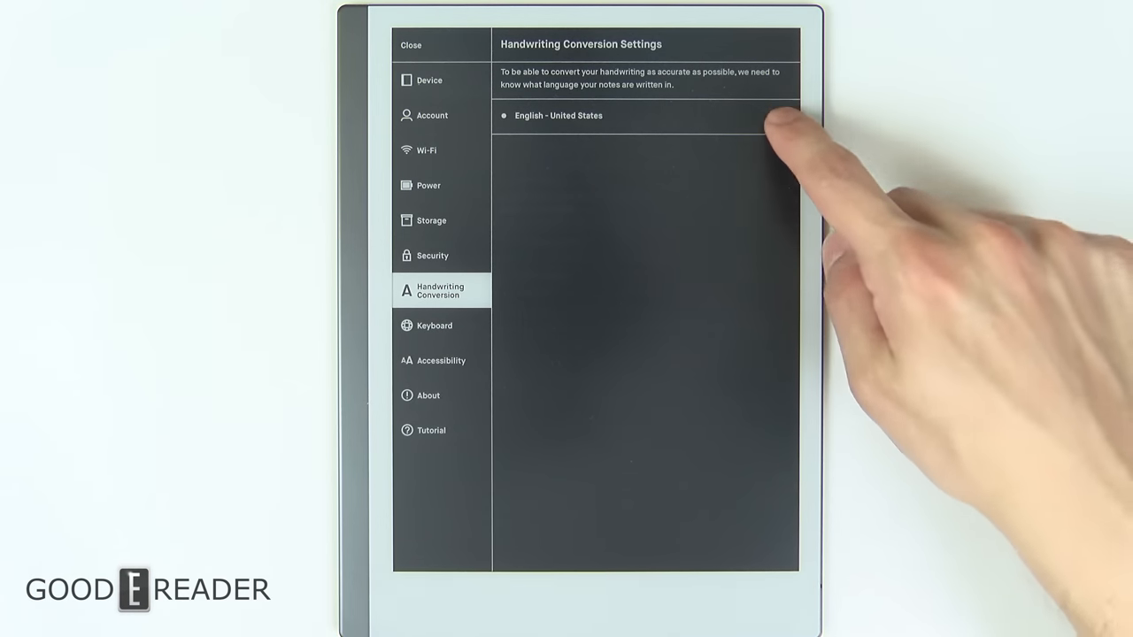
left_click(558, 115)
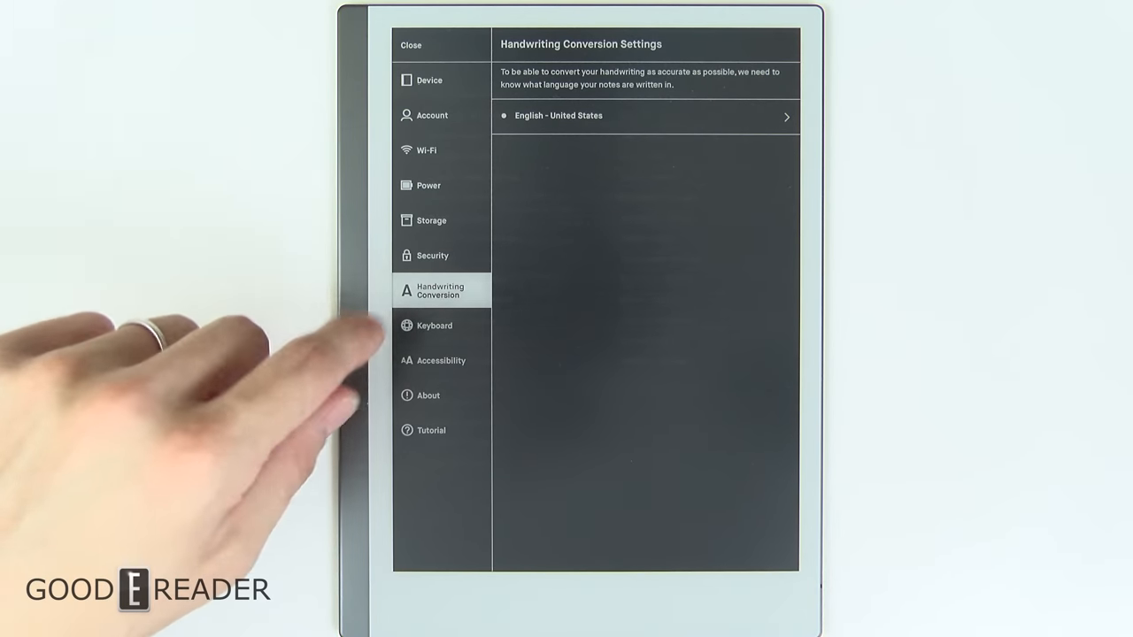
left_click(435, 325)
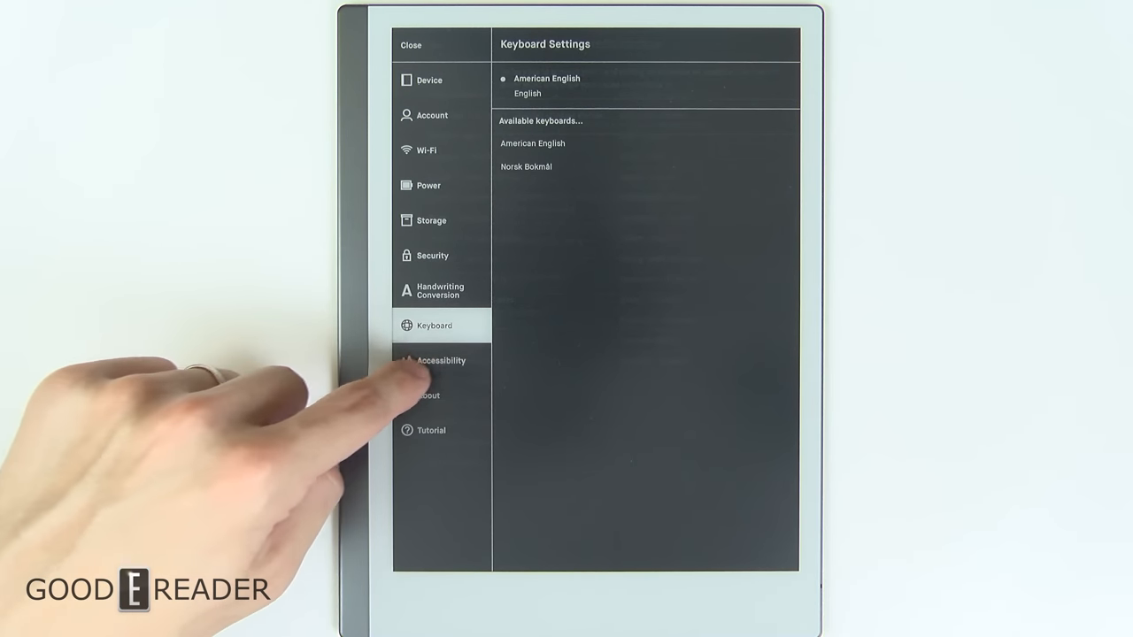
left_click(441, 360)
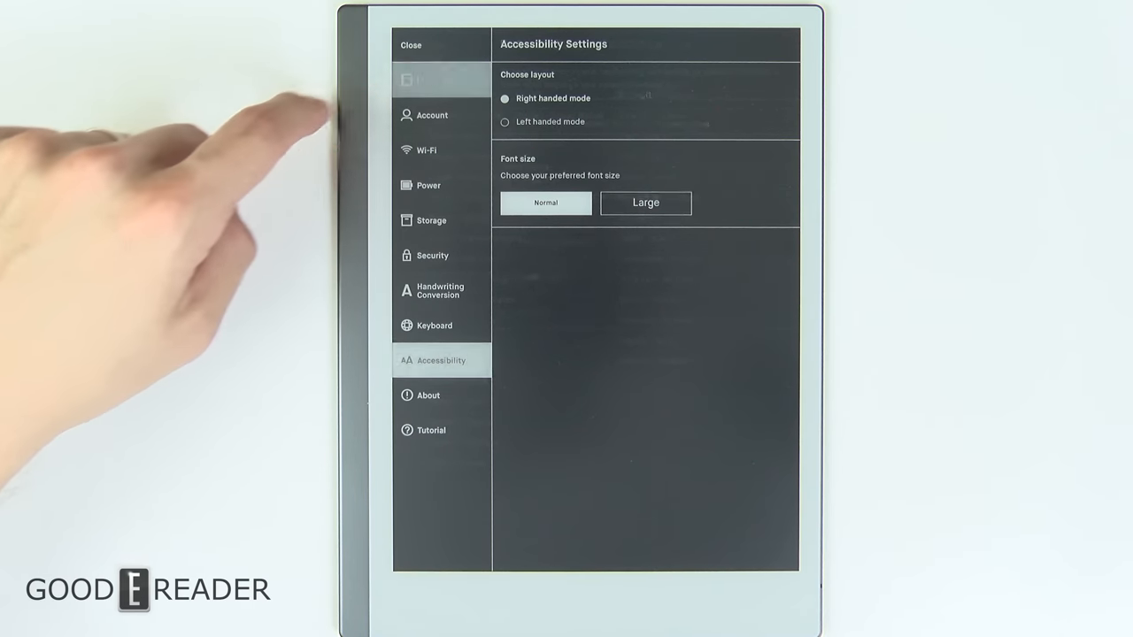
left_click(428, 79)
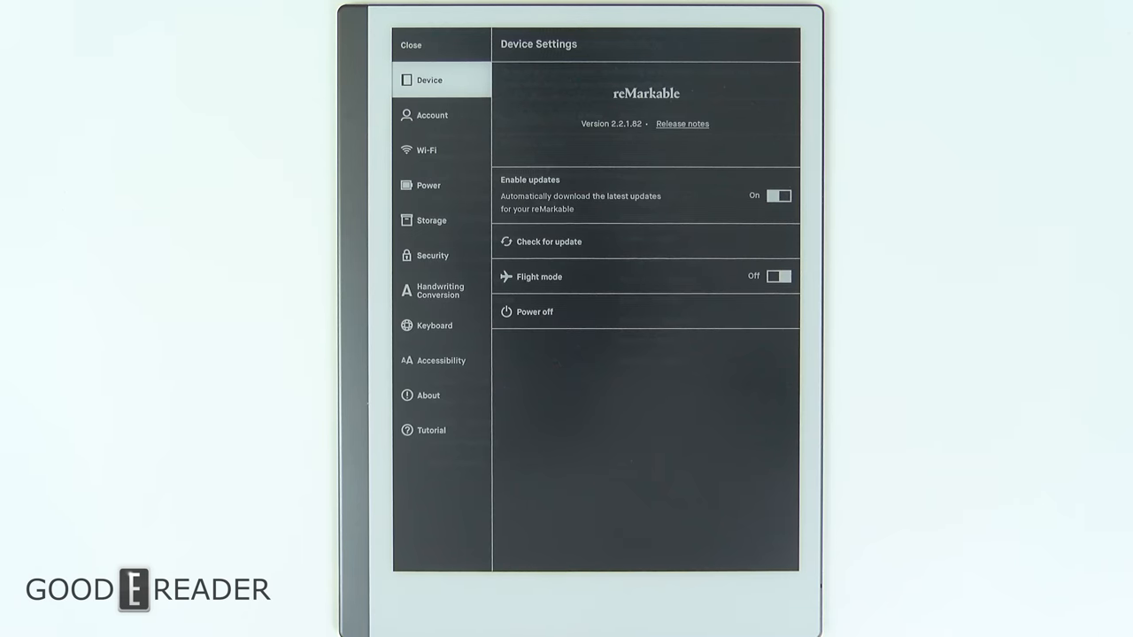
left_click(411, 45)
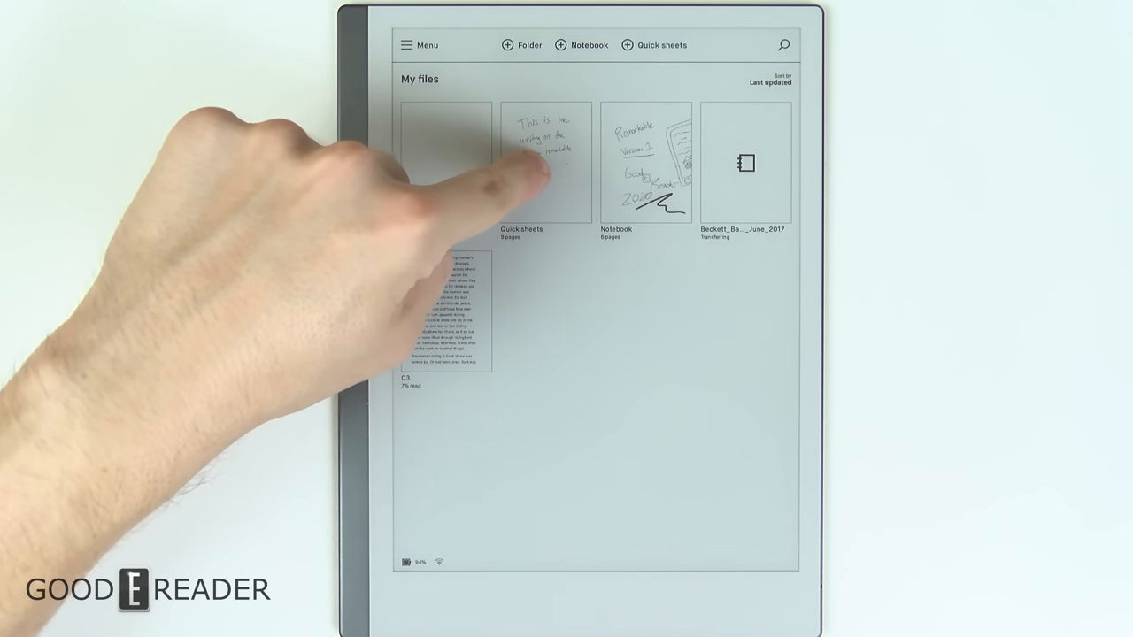
Step: Select the 9-page Quick sheets file, use the action bar, and open a blank page
left_click(545, 164)
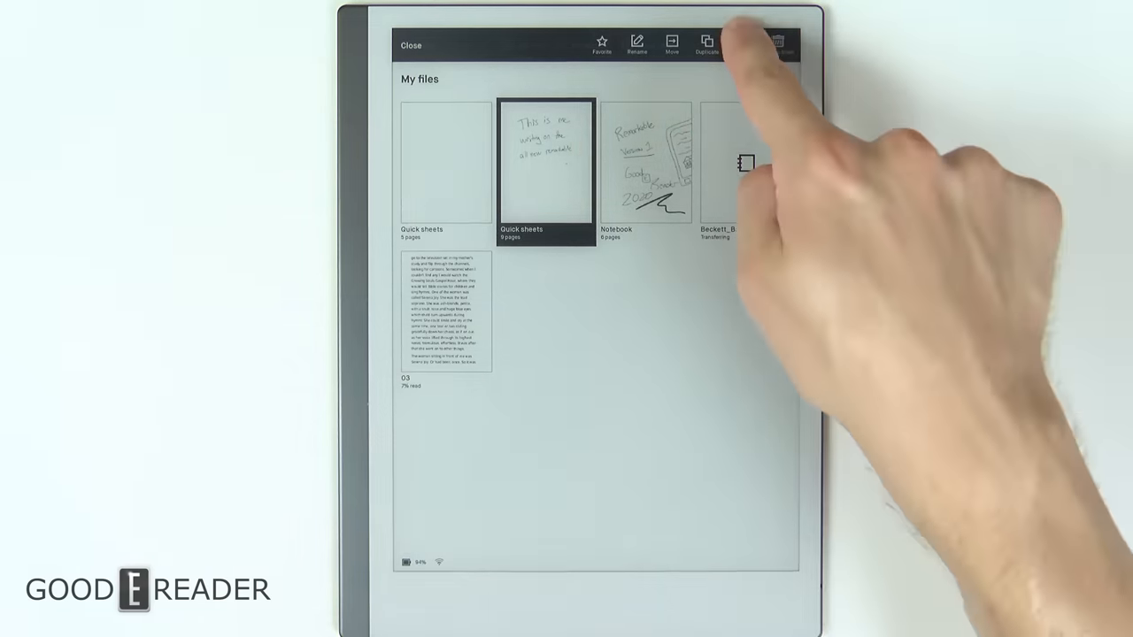
left_click(786, 45)
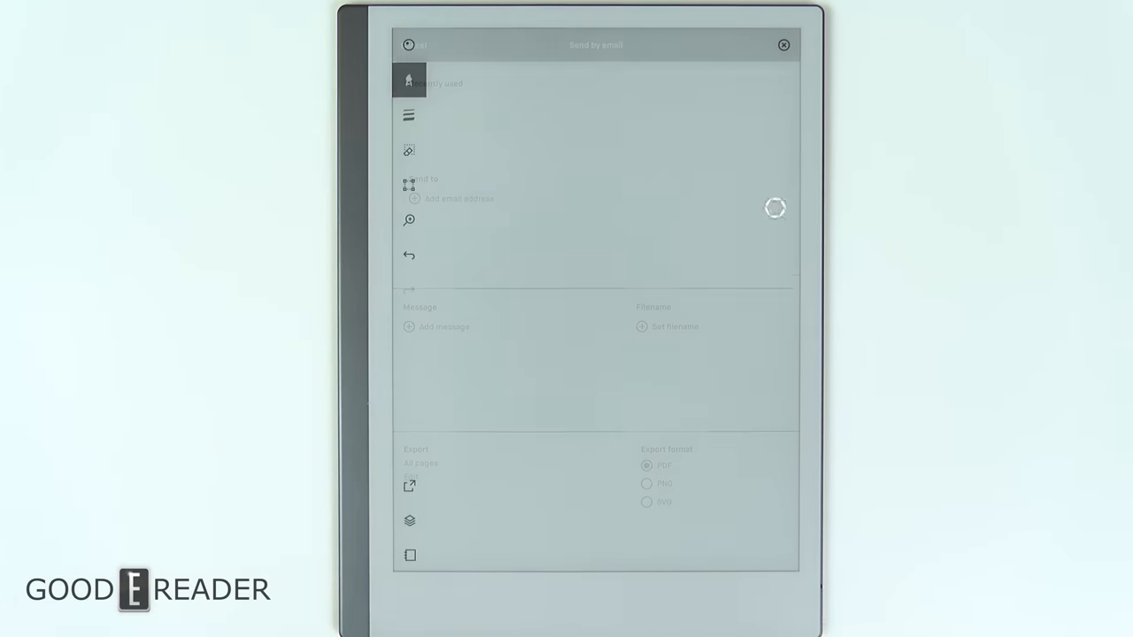
left_click(783, 45)
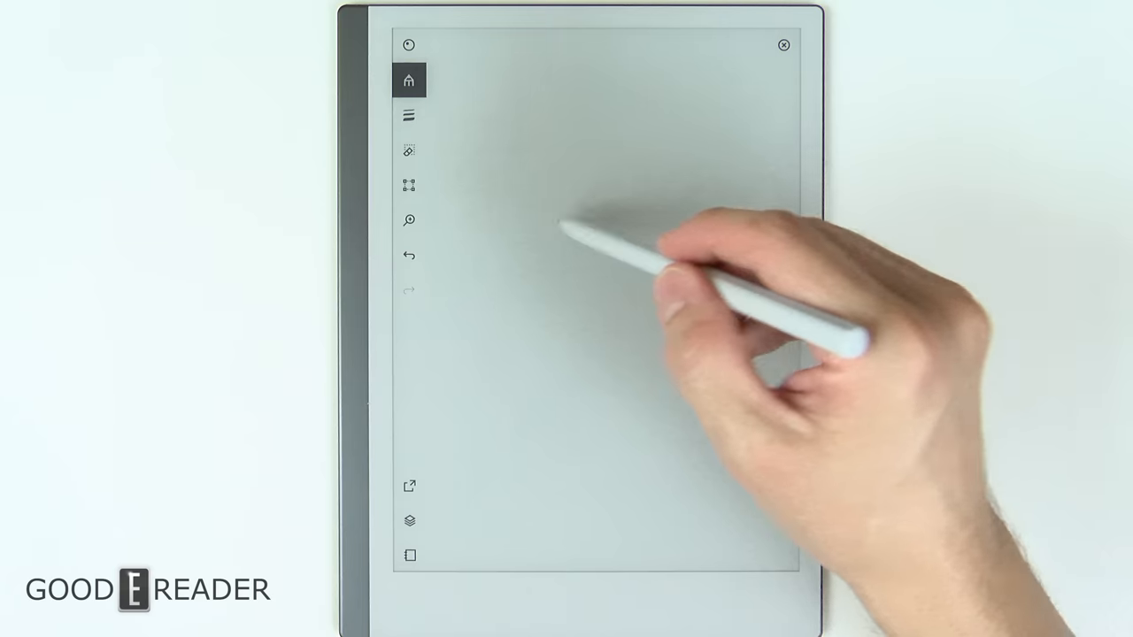
Step: Draw a test stroke, switch to the Paintbrush, and bring up stroke width and colour options
left_click_drag(536, 248, 660, 128)
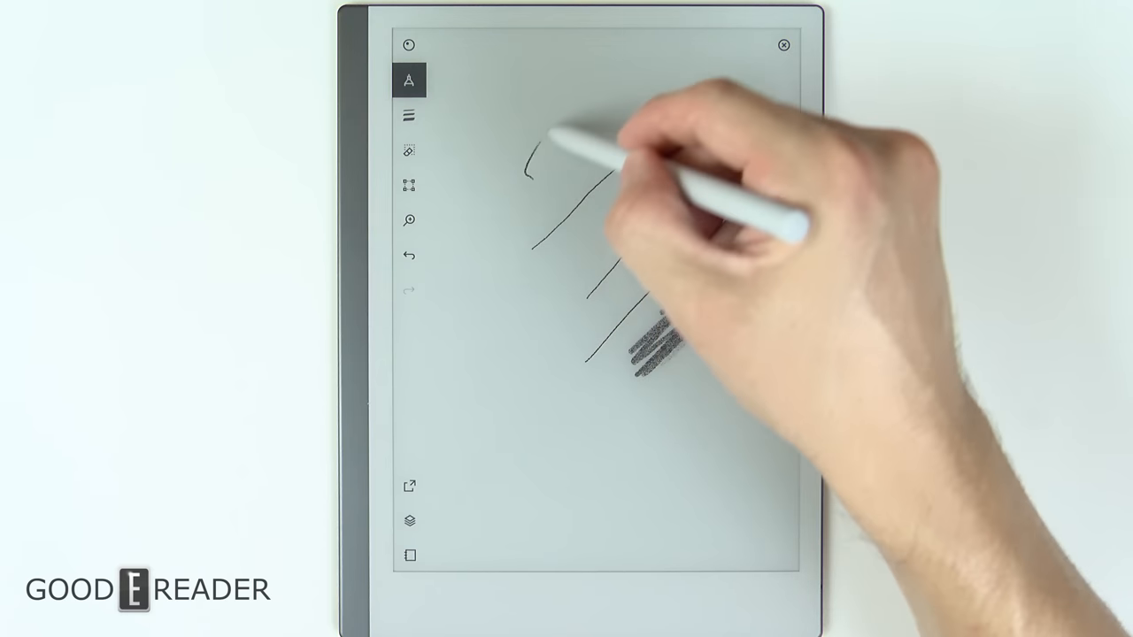
left_click(409, 79)
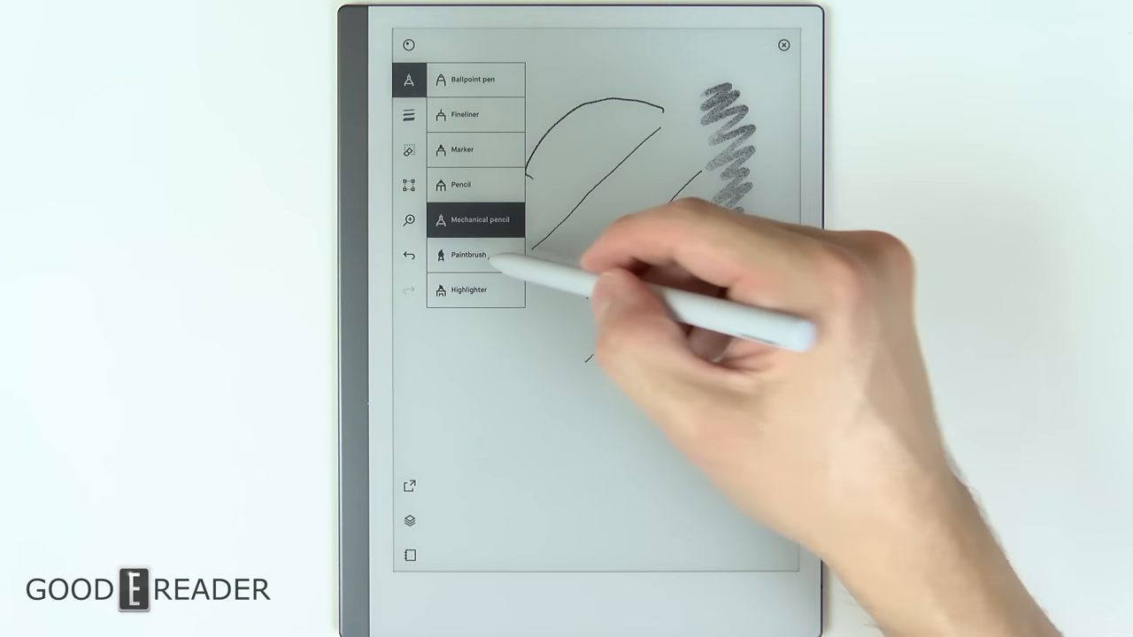
left_click(477, 255)
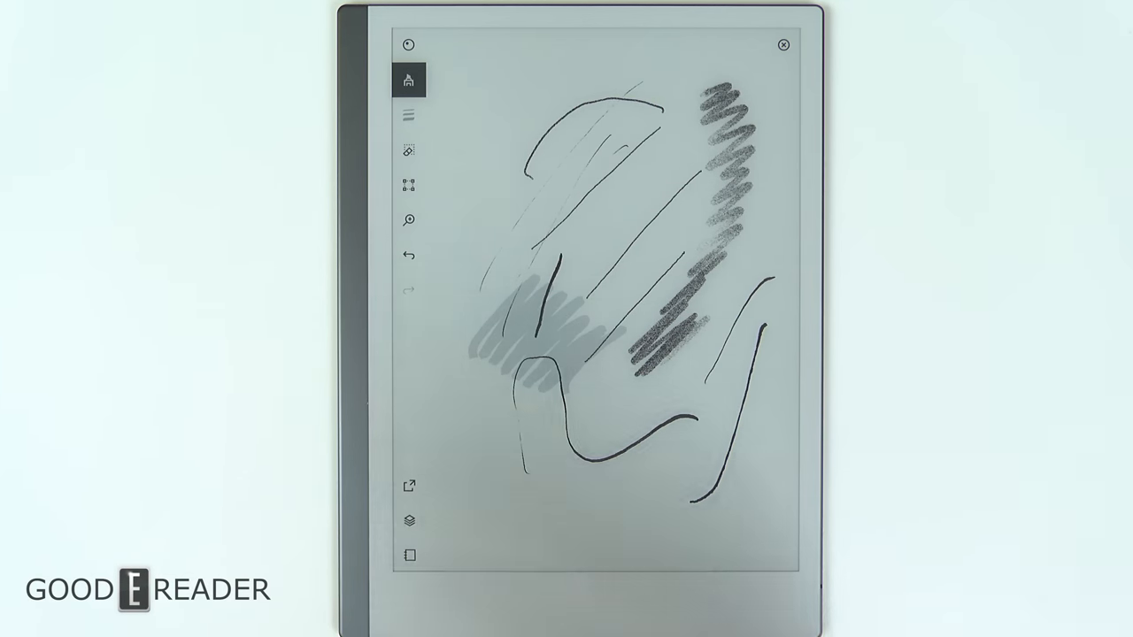
left_click(408, 115)
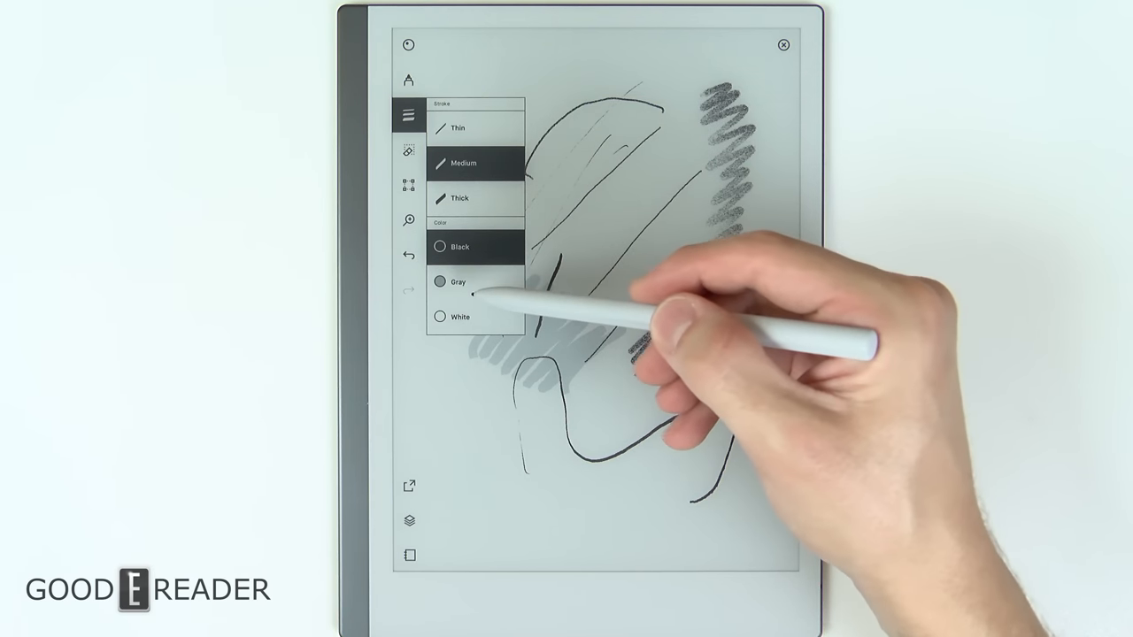
Step: Draw with grey ink and another brush, then erase the strokes until the page is blank
left_click(459, 281)
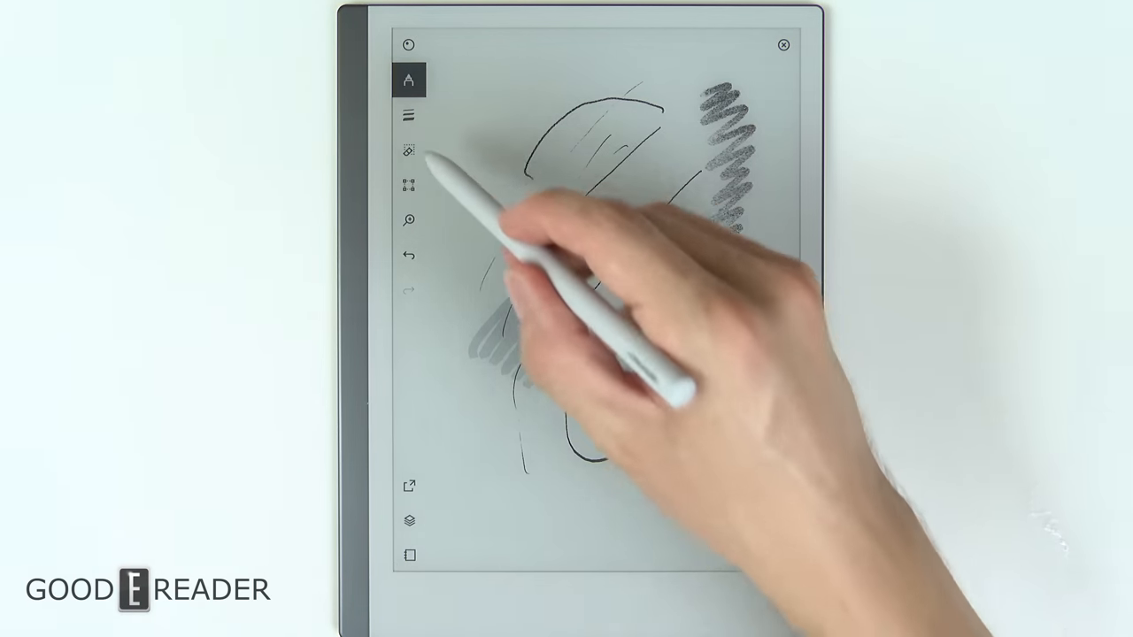
left_click(408, 116)
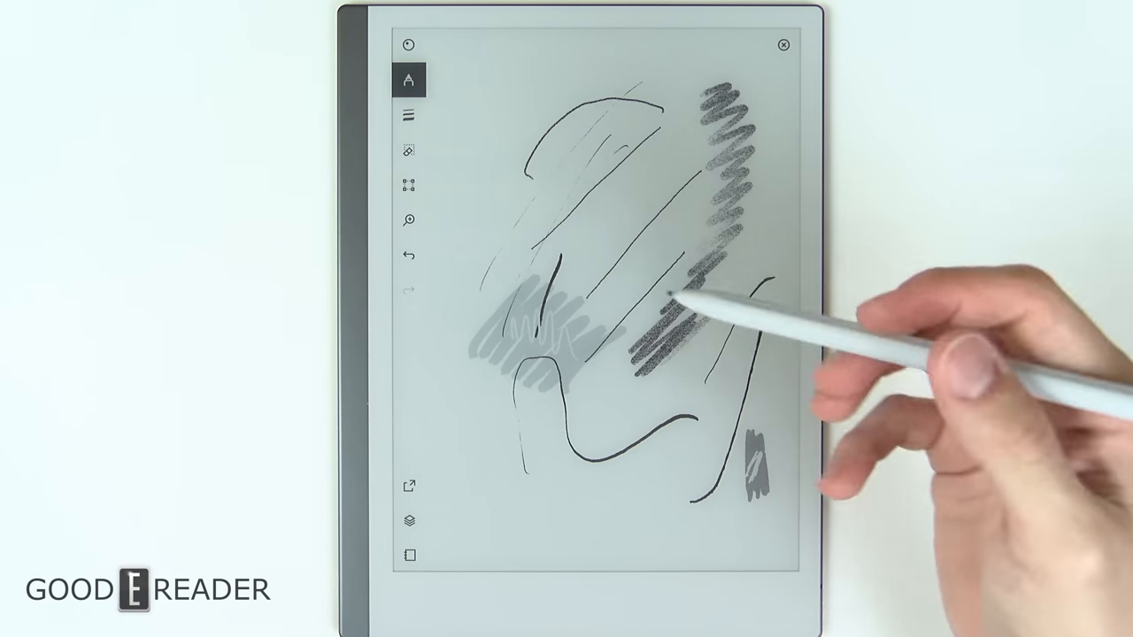
left_click(408, 149)
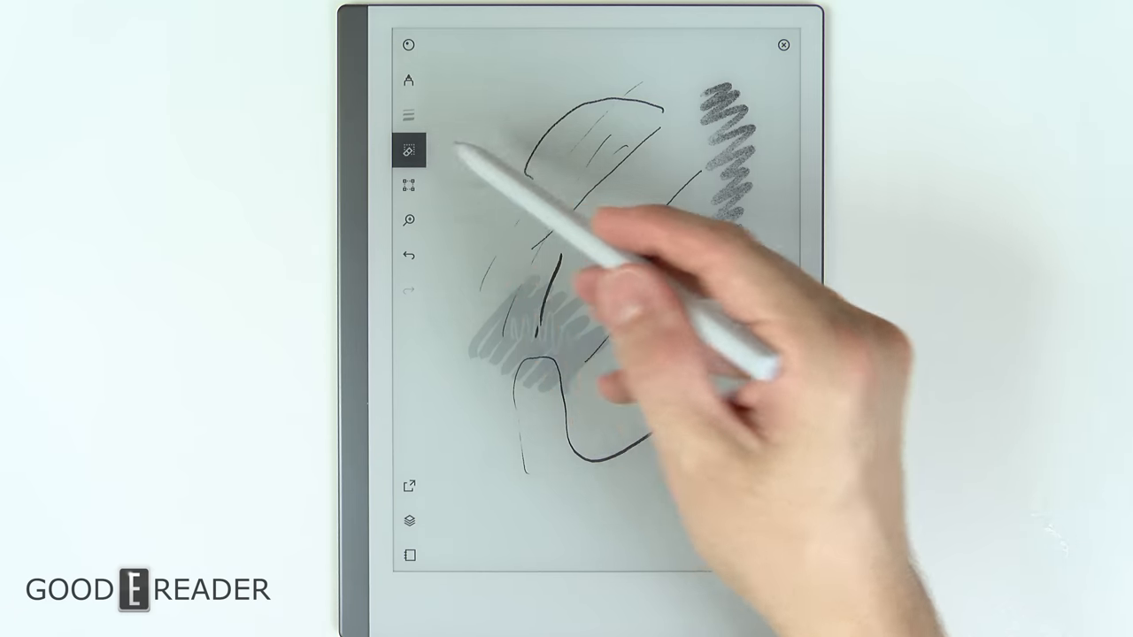
left_click(408, 148)
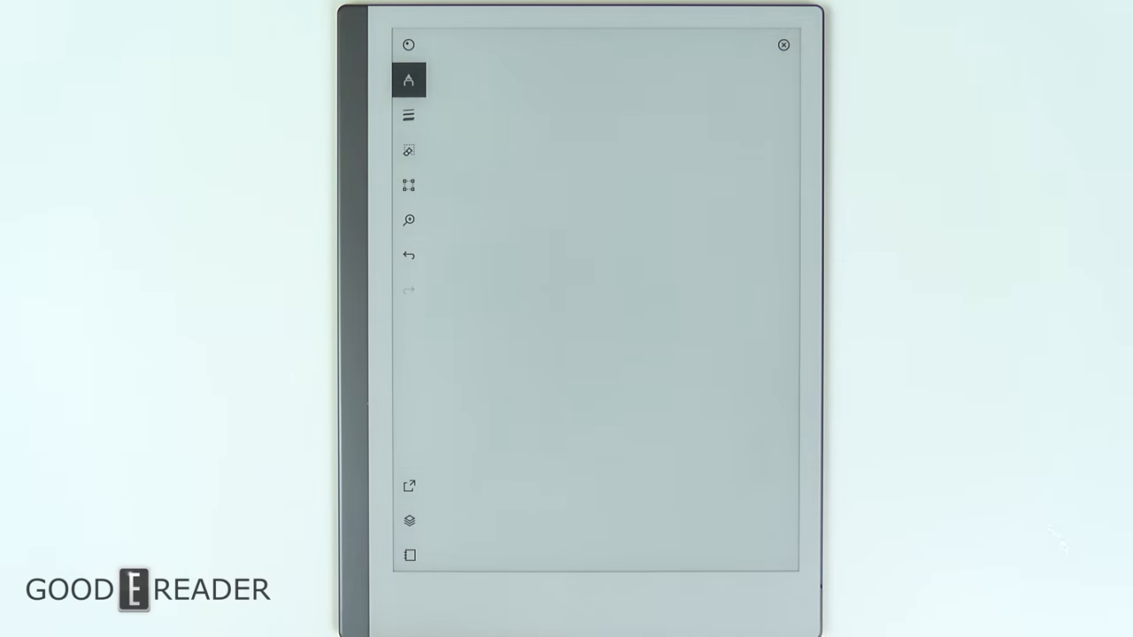
Step: Sketch a house with windows, door and chimney, and move its selected lower-right part
left_click(409, 185)
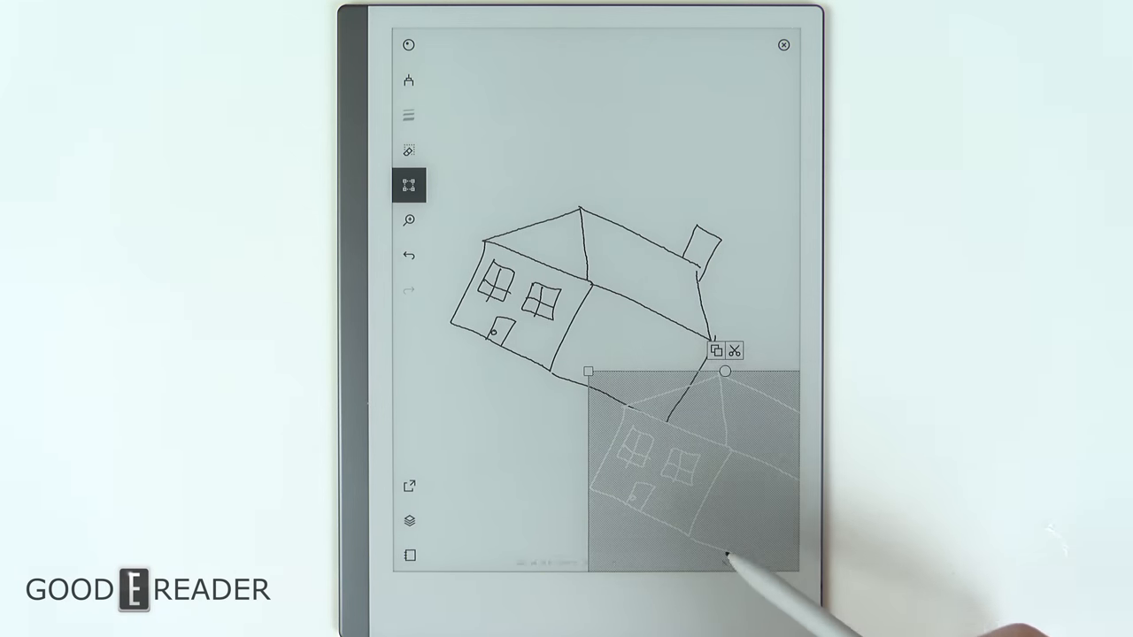
left_click(716, 351)
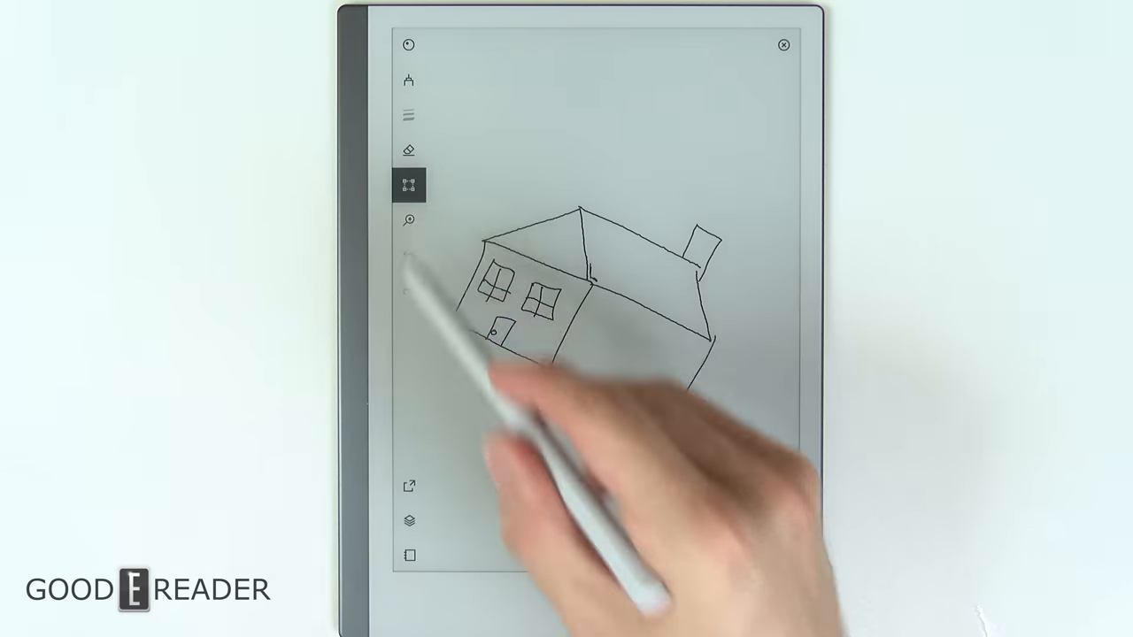
Step: Undo the house sketch and handwrite 'Layer #1' with the fineliner
left_click(409, 219)
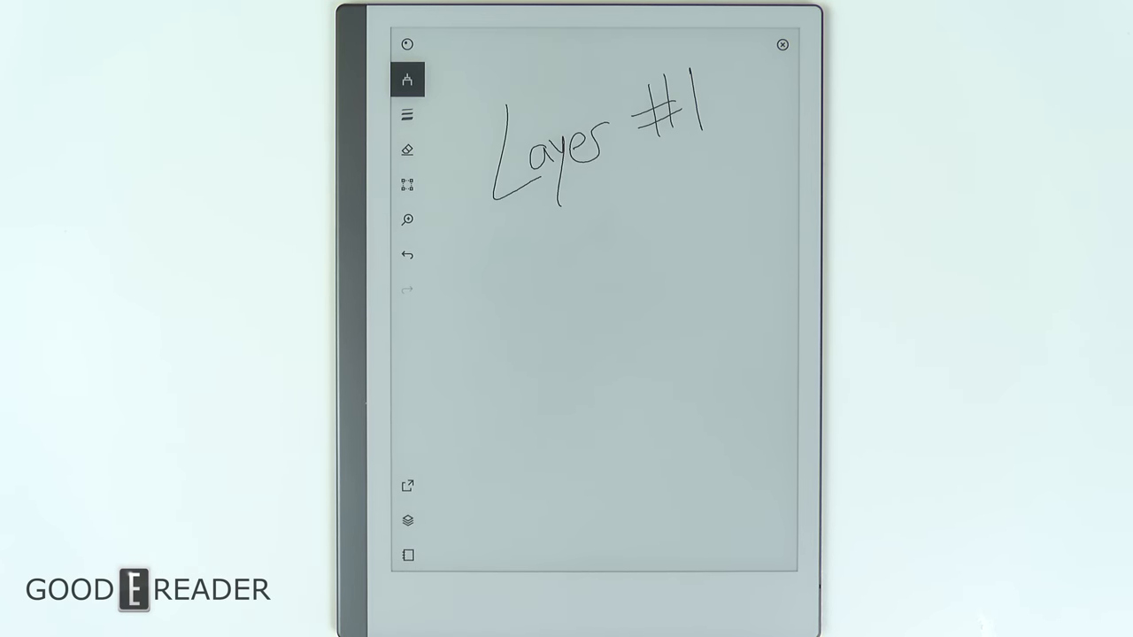
Step: Add a new layer, scribble over 'Layer #1' with a marker, then erase the scribbles
left_click(407, 520)
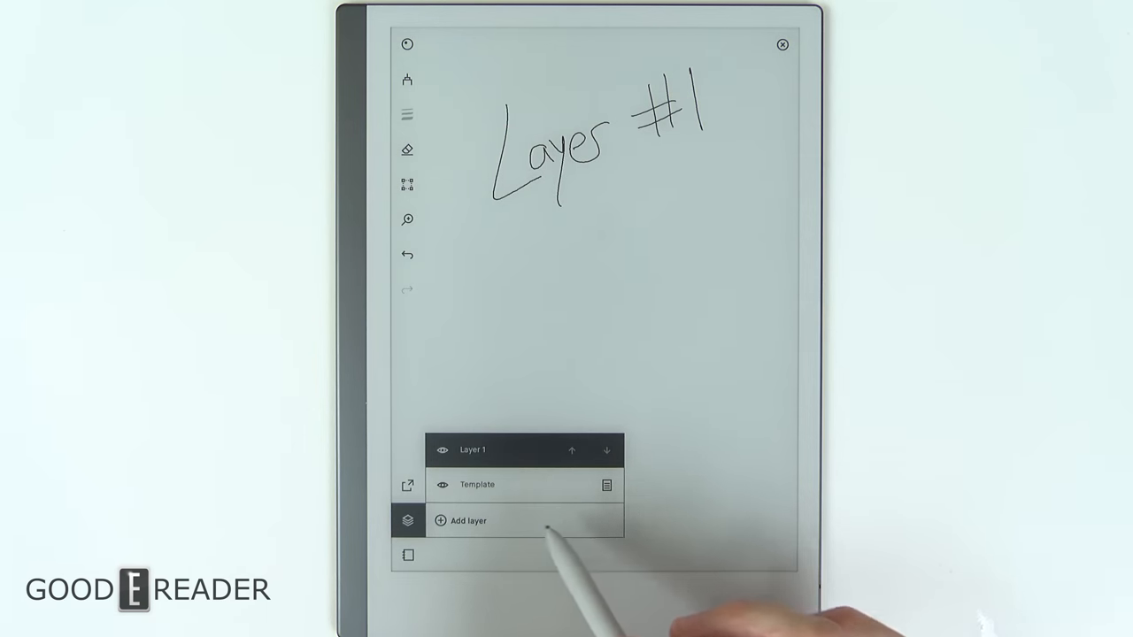
left_click(468, 520)
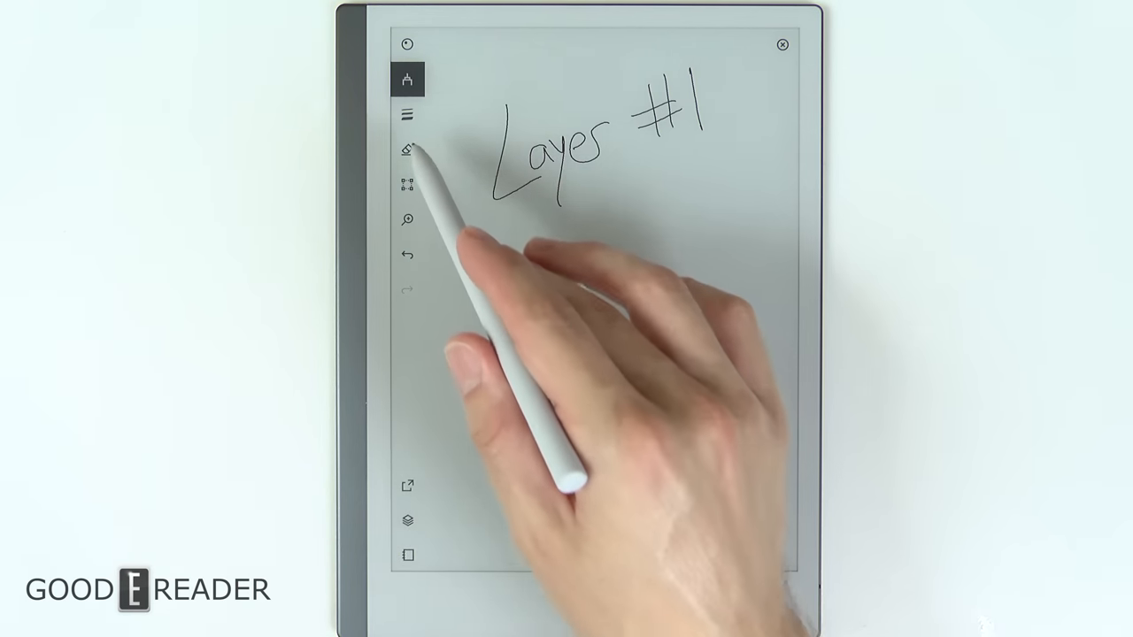
left_click(407, 79)
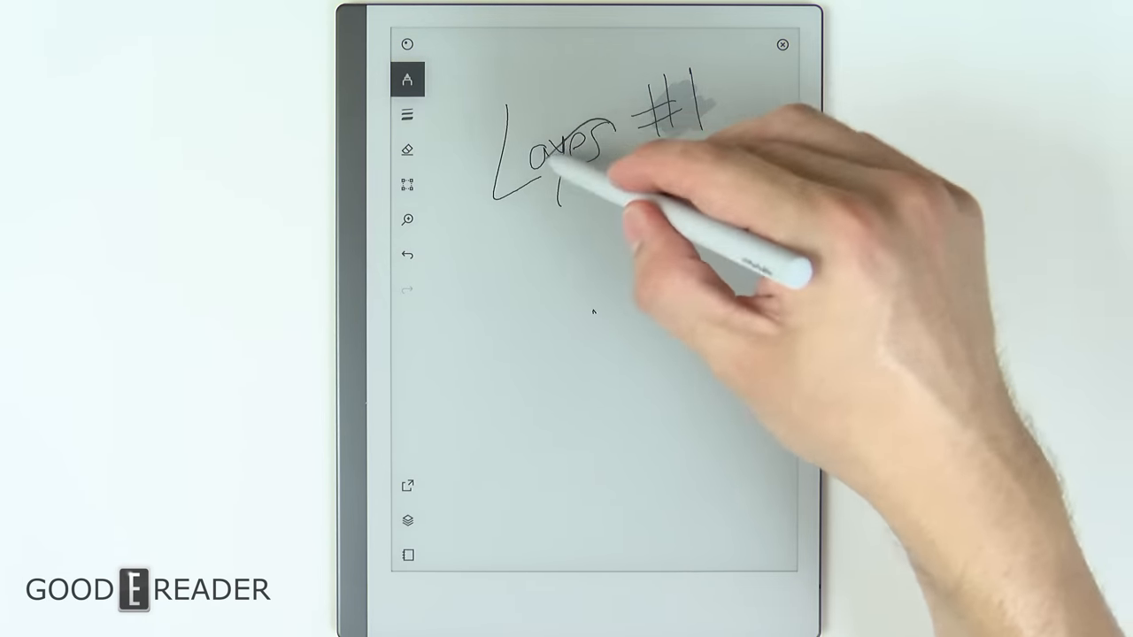
left_click_drag(610, 155, 496, 186)
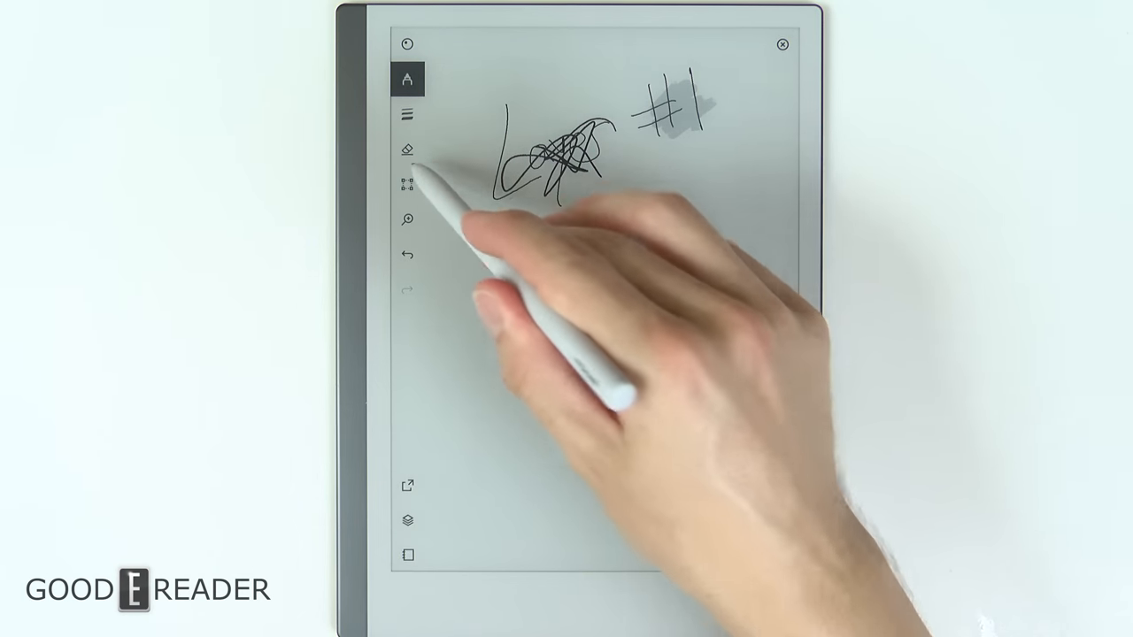
left_click(408, 148)
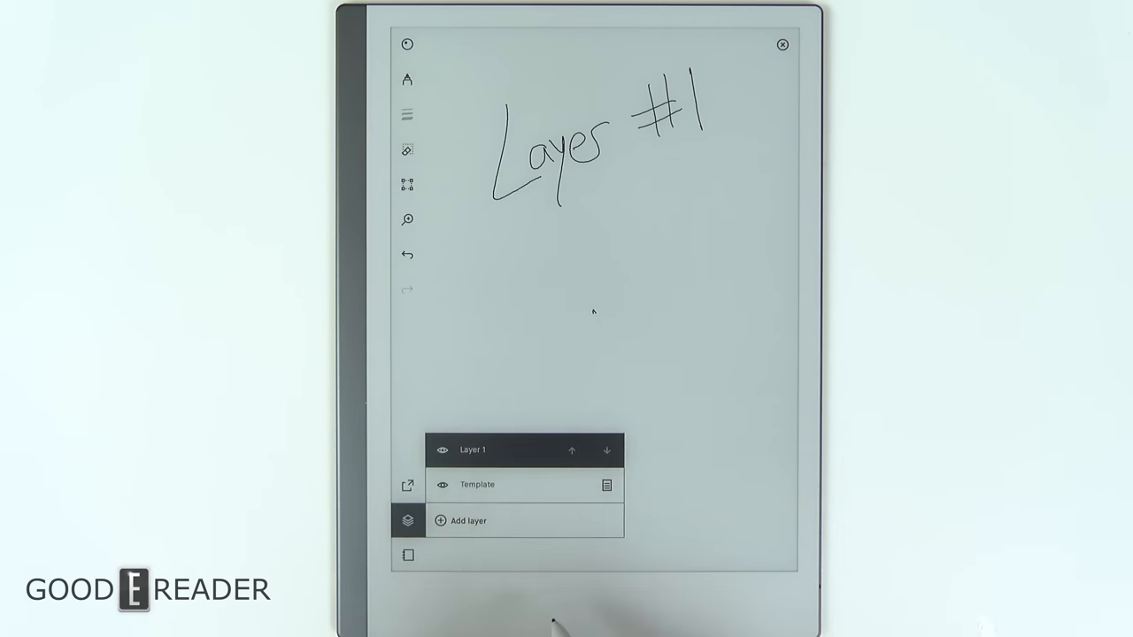
left_click(408, 149)
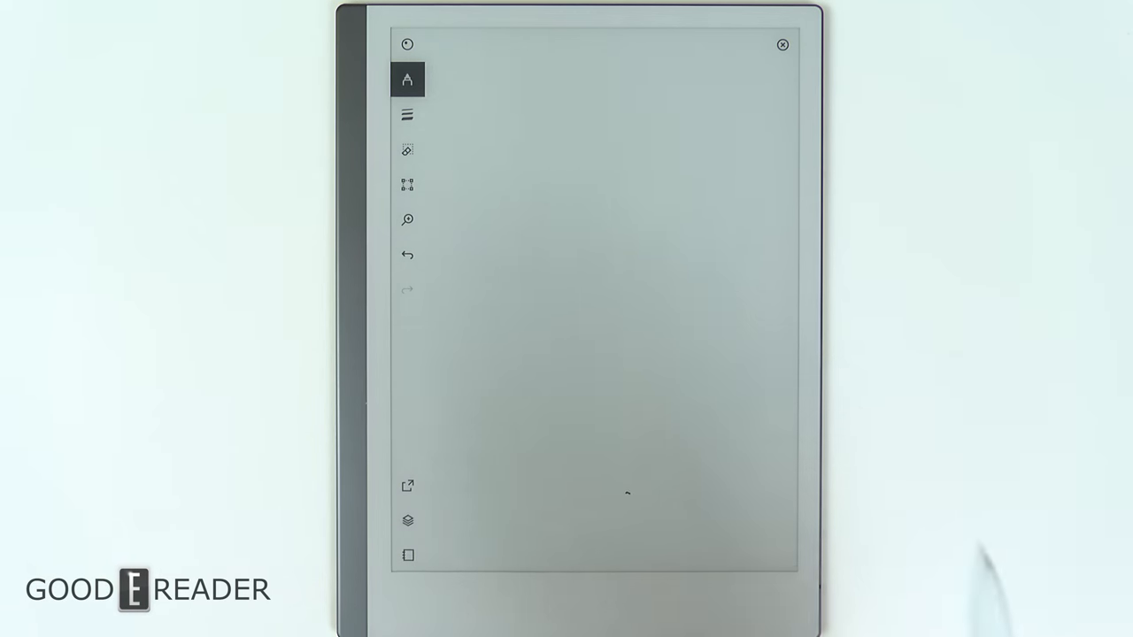
Step: Handwrite 'Peter is using the remarkable 2. Thank you!' and choose convert to text in Share
left_click(407, 485)
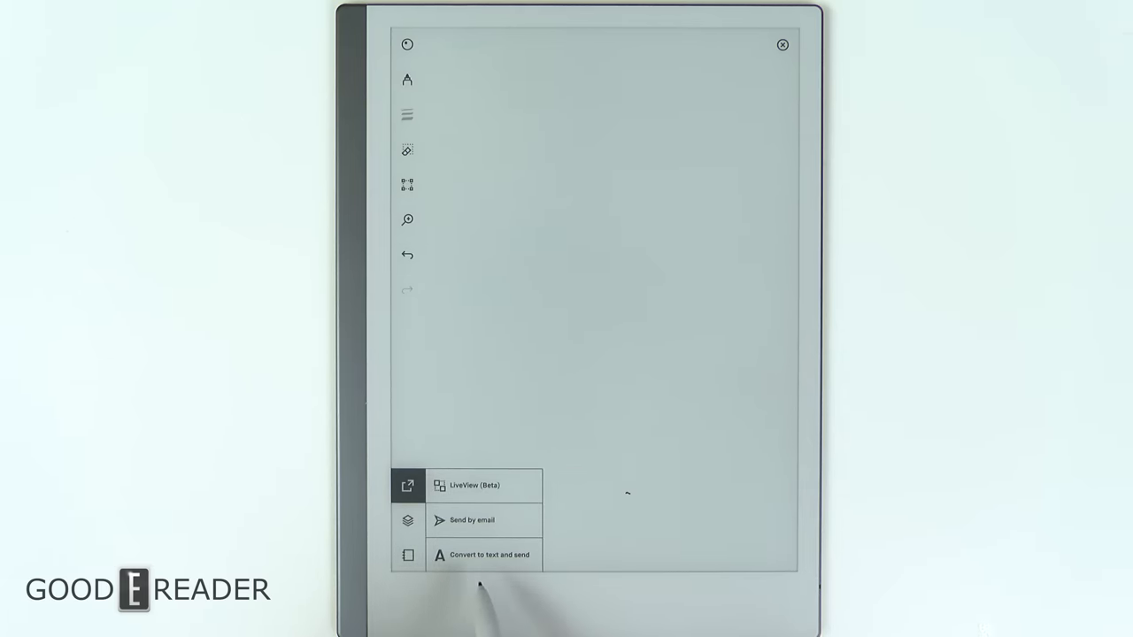
mouse_move(478, 584)
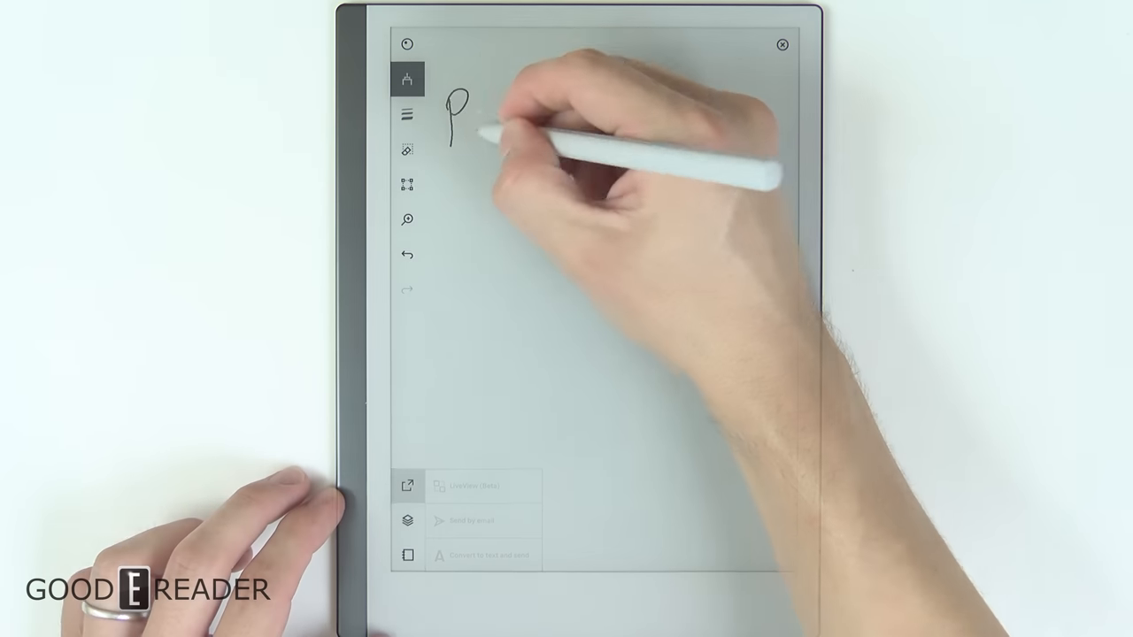
type("Peter is using the remarkable")
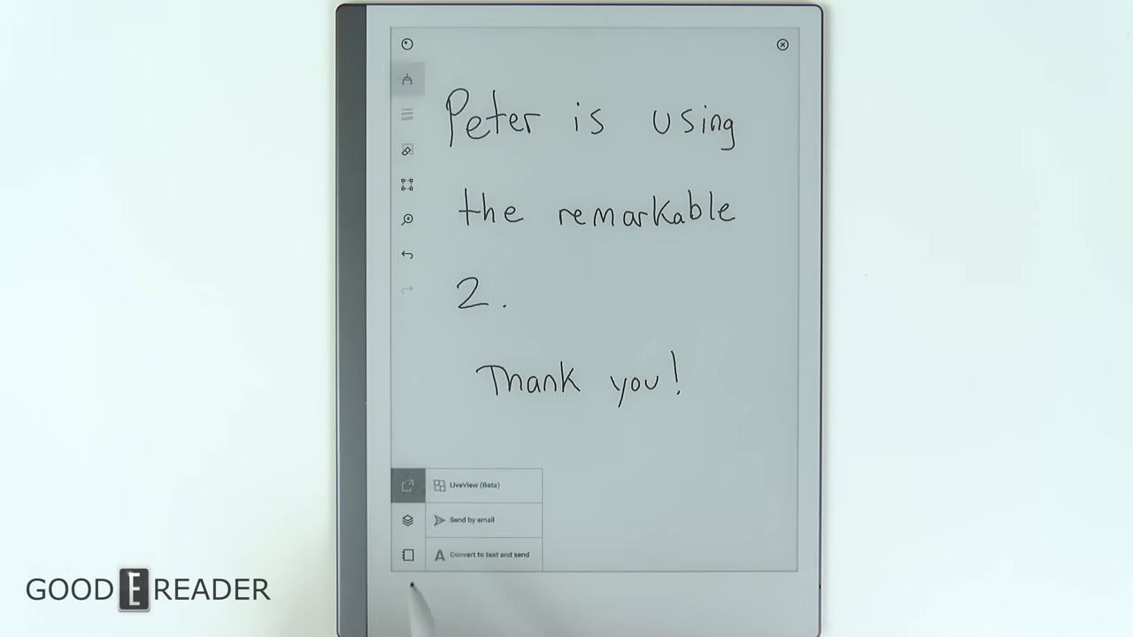
left_click(484, 554)
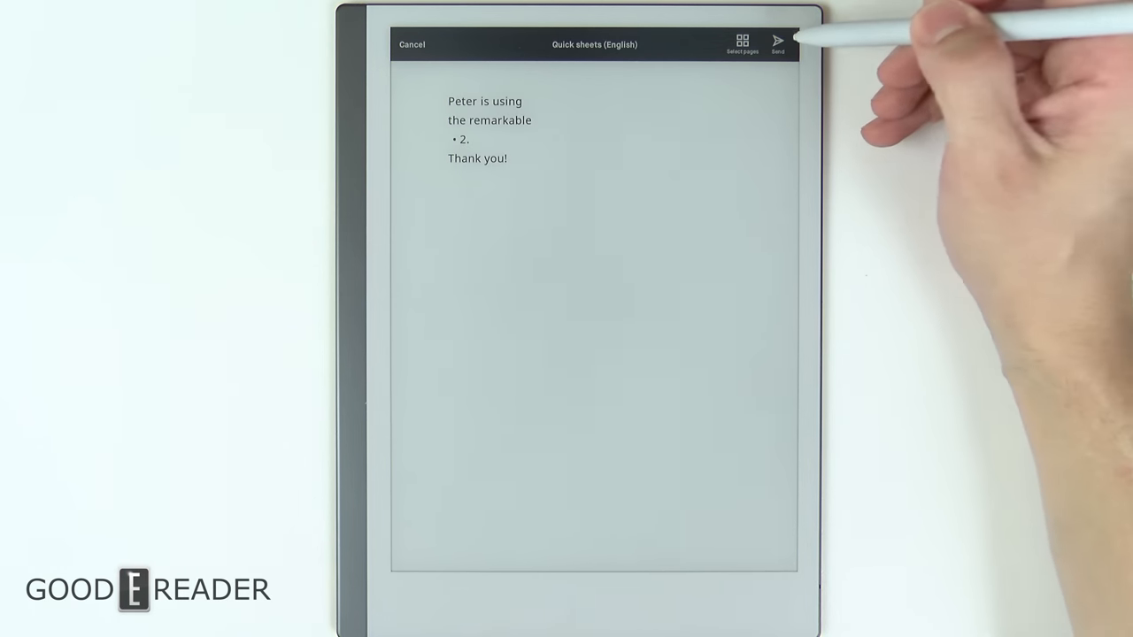
Step: Send the converted note text on to the Send by email form
left_click(778, 42)
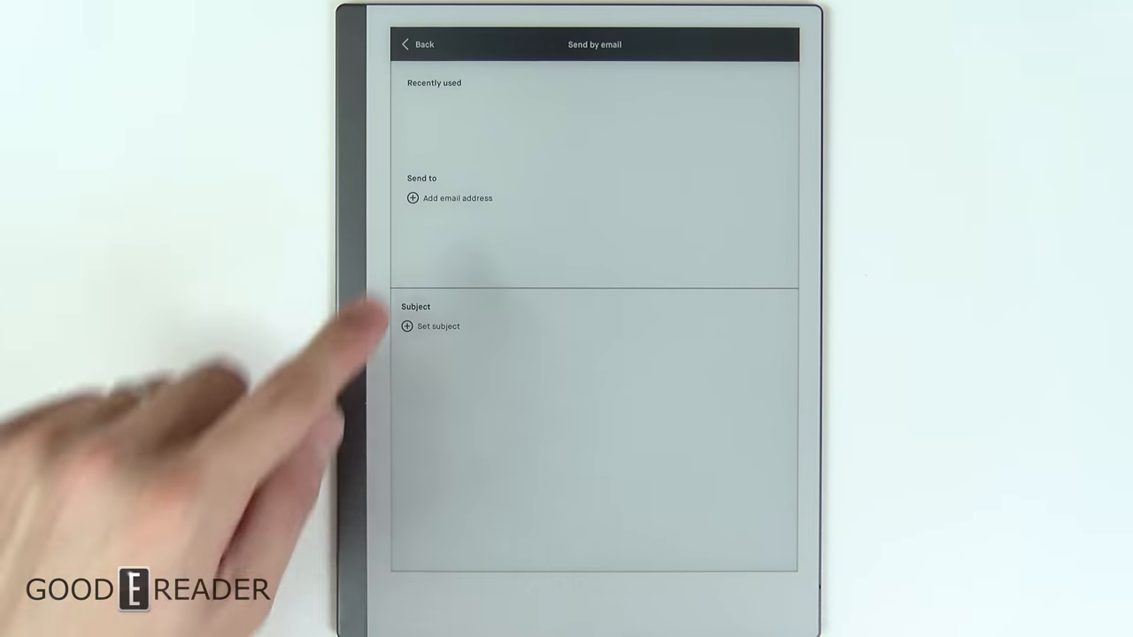